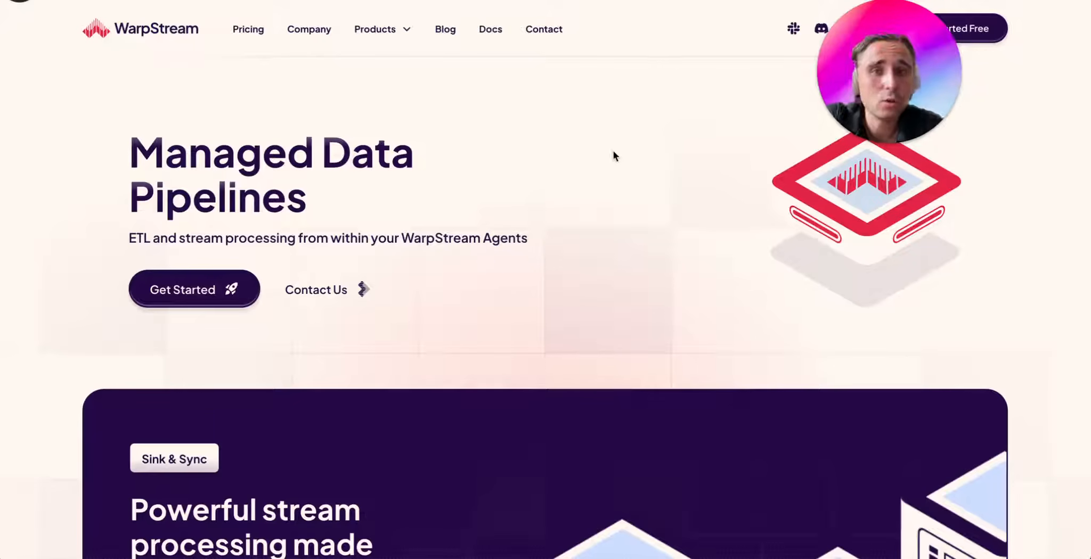
Start a new pipeline from the Pipelines tab and enter the name 'demo'
scroll("down", 3)
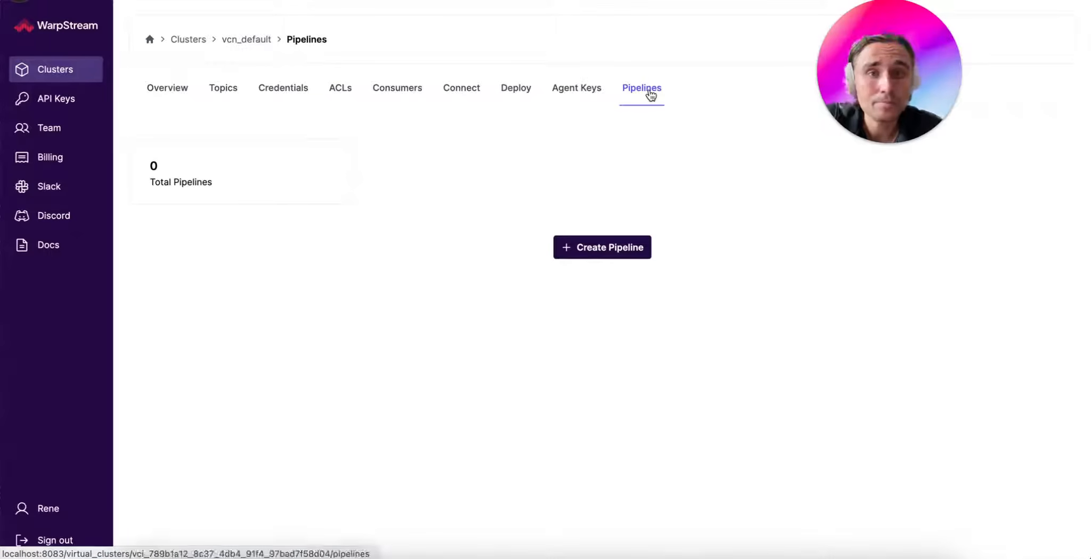
mouse_move(596, 195)
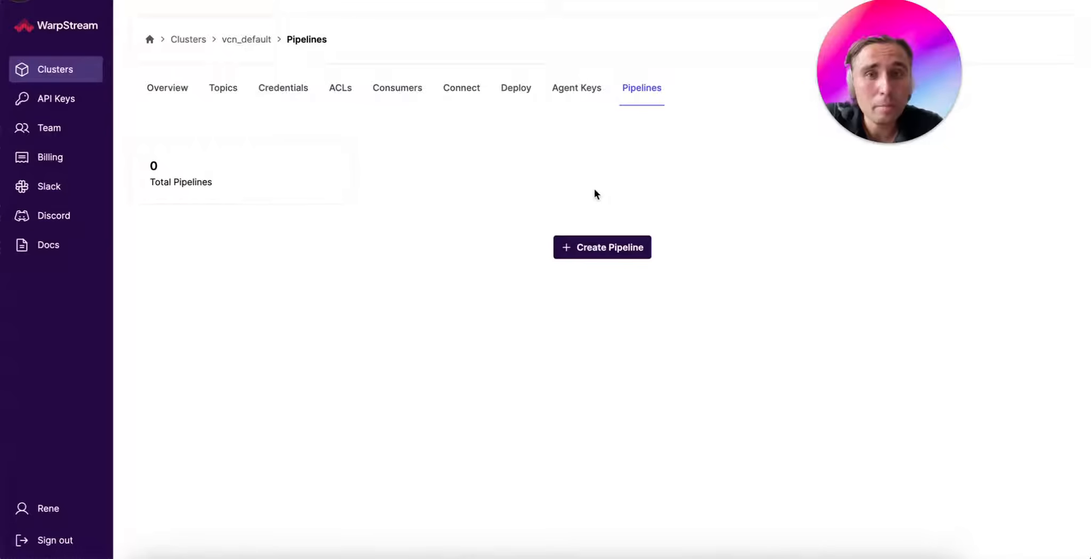
left_click(601, 247)
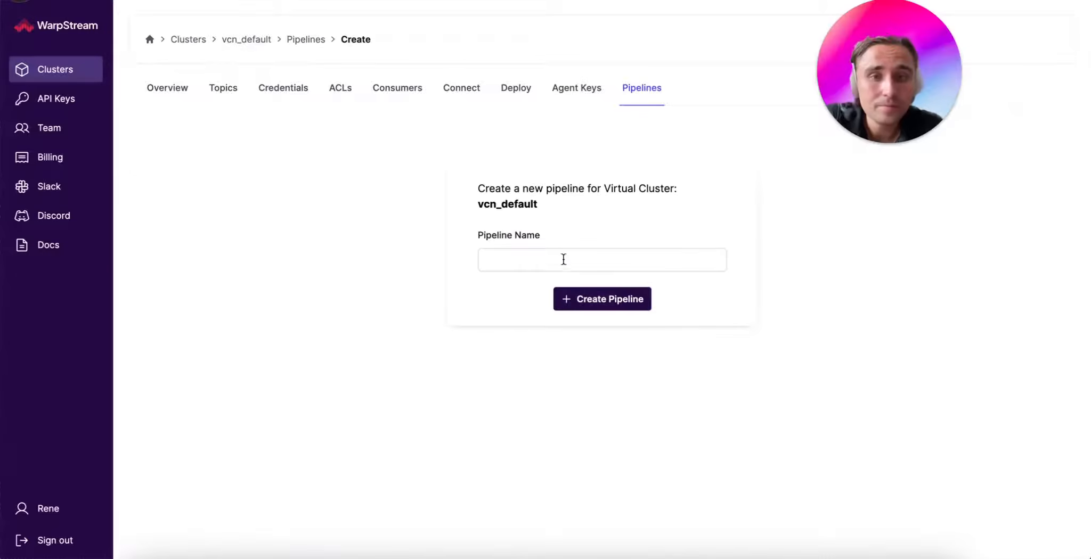
left_click(601, 299)
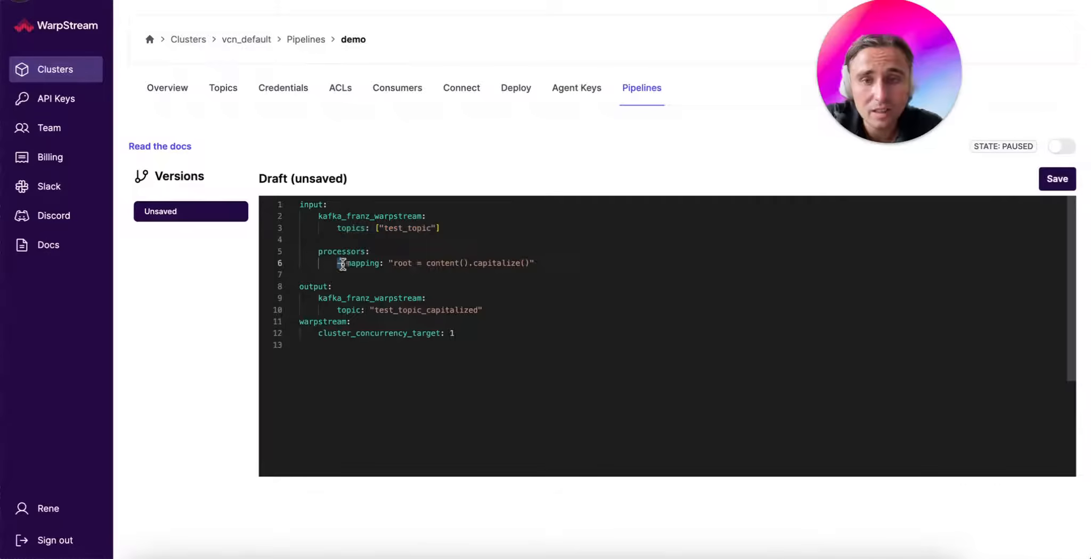
Save the capitalize config as Version 0 and toggle State on, off, then on to RUNNING
double_click(496, 263)
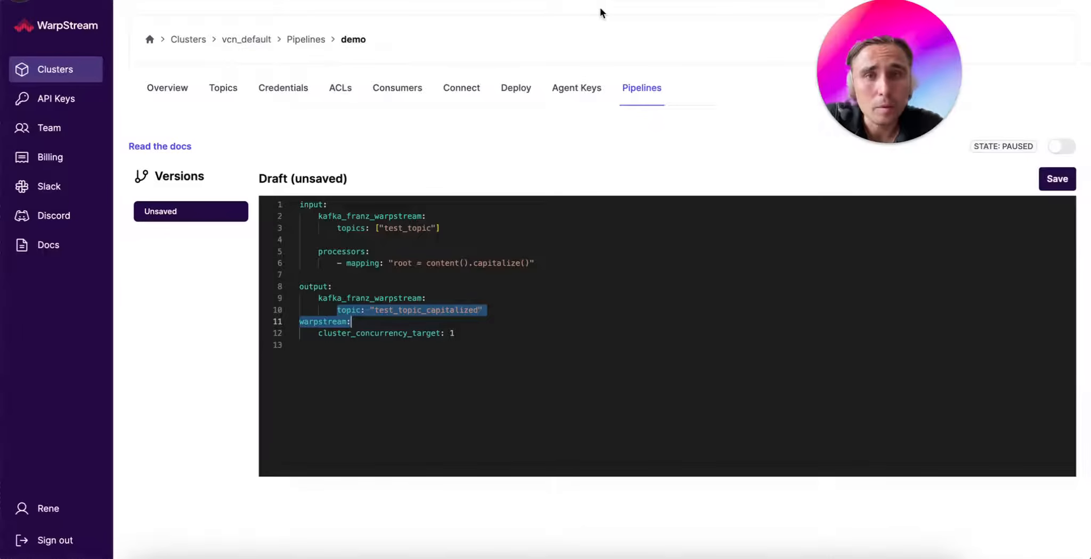
left_click(1057, 178)
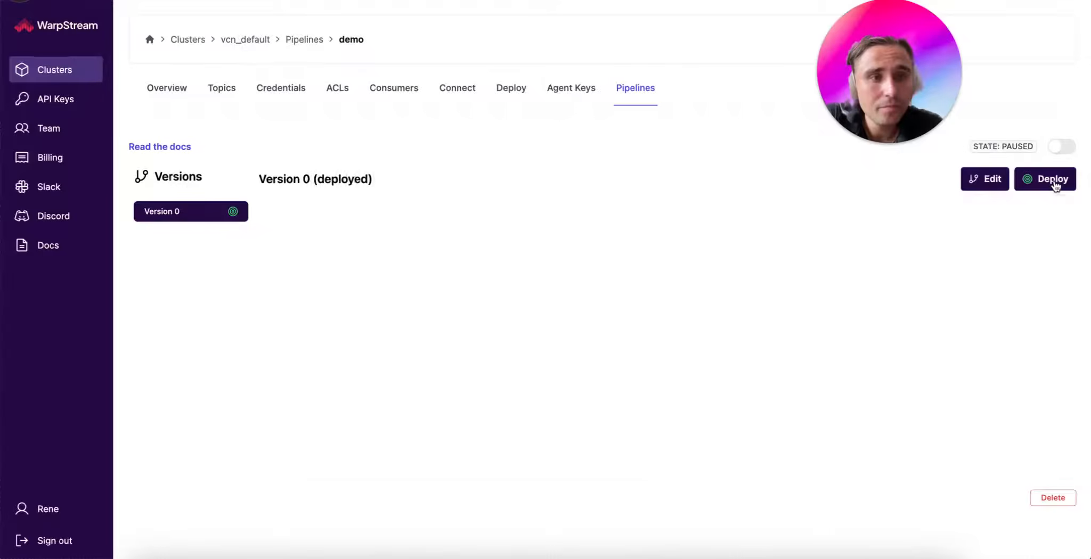
left_click(1062, 147)
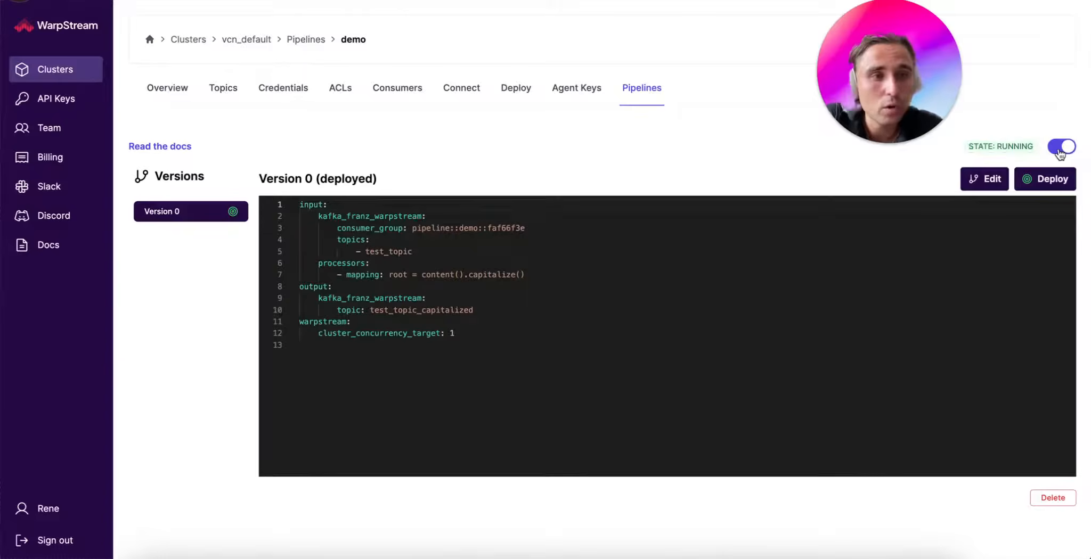
mouse_move(740, 157)
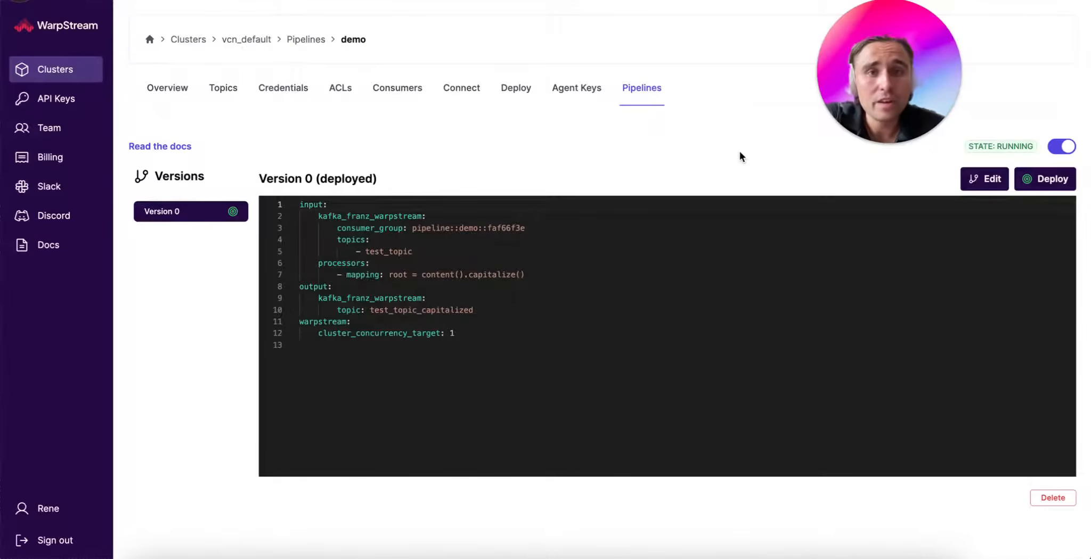
mouse_move(599, 35)
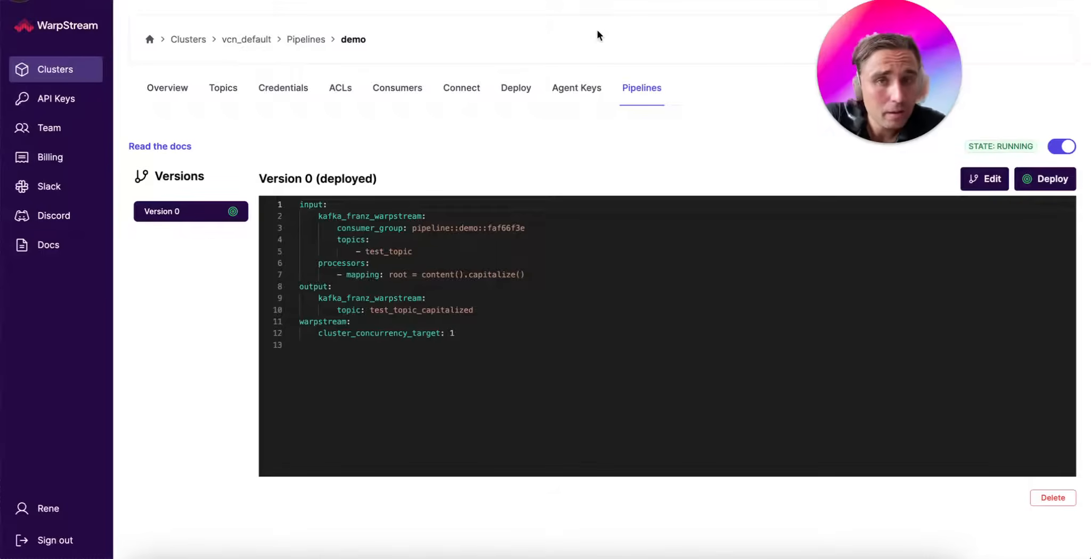
left_click(1061, 146)
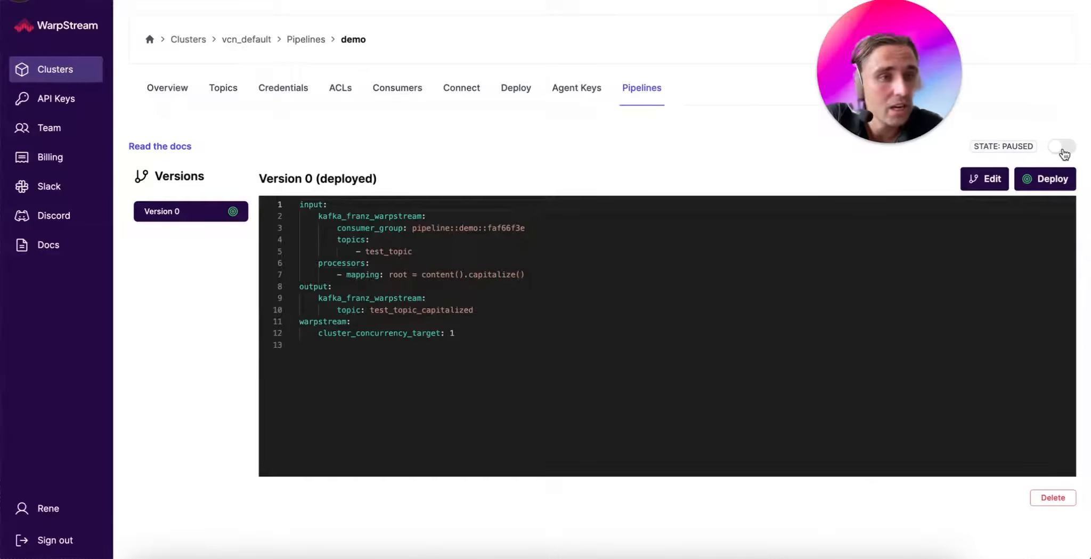
left_click(1061, 146)
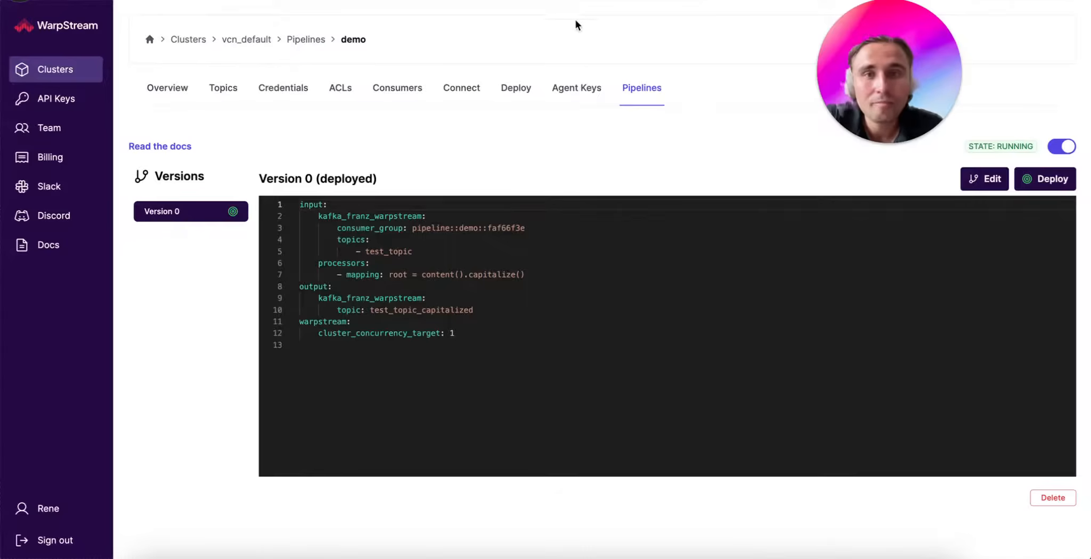
mouse_move(572, 21)
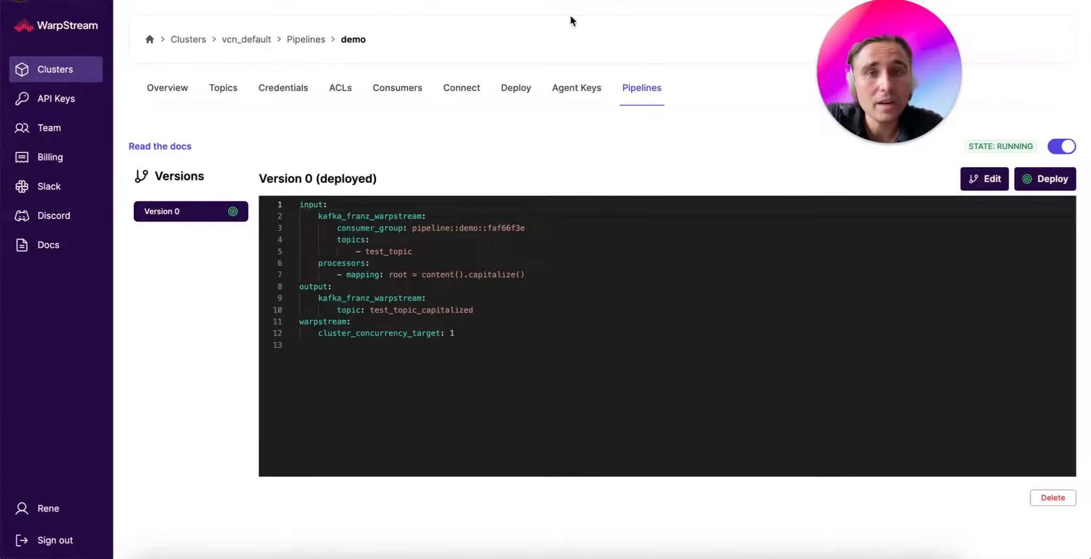
mouse_move(787, 173)
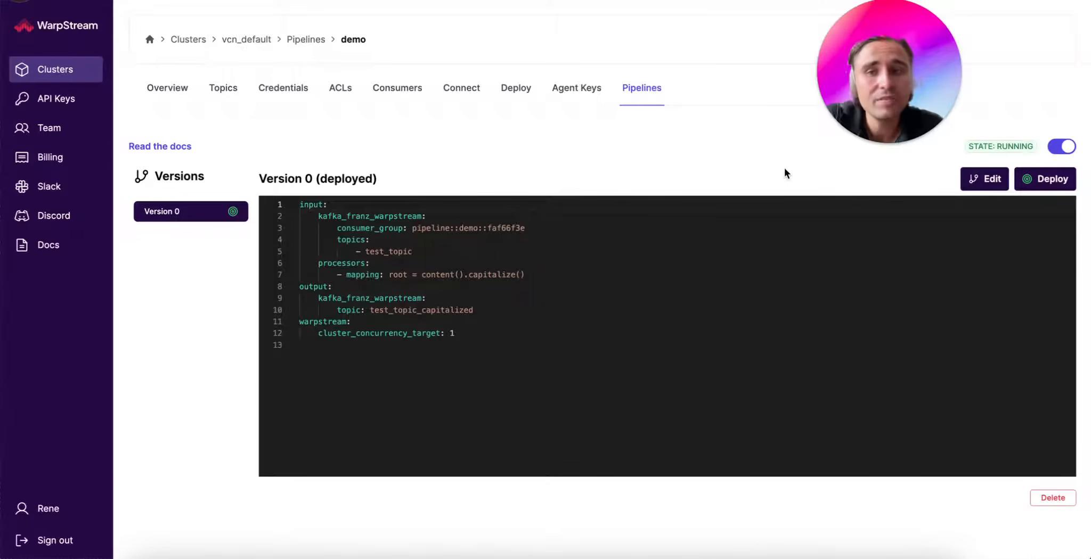
mouse_move(771, 167)
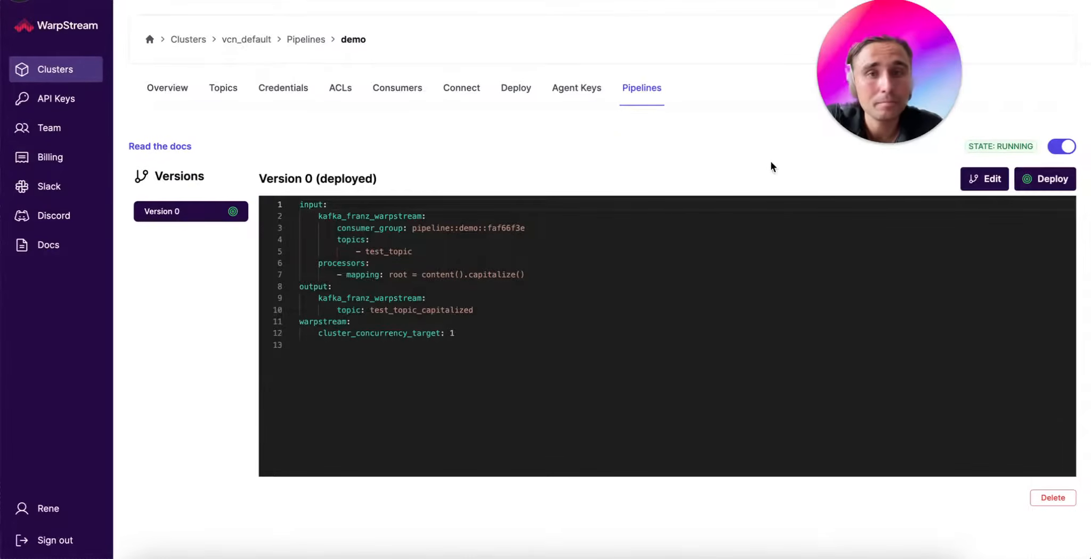
mouse_move(799, 148)
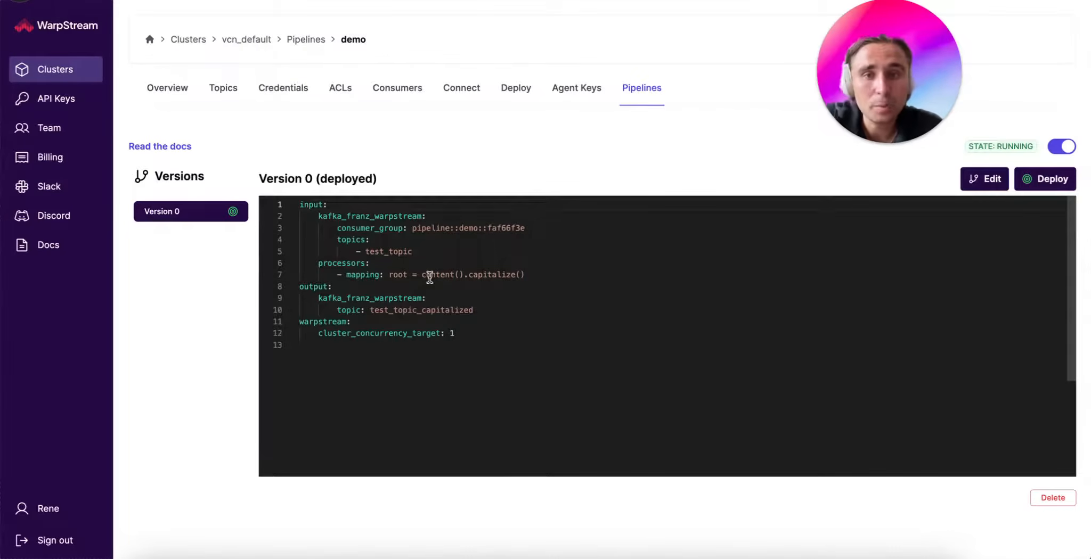
In a new draft, append '_fixed' to the output topic test_topic_capitalized and save as Version 1
double_click(421, 310)
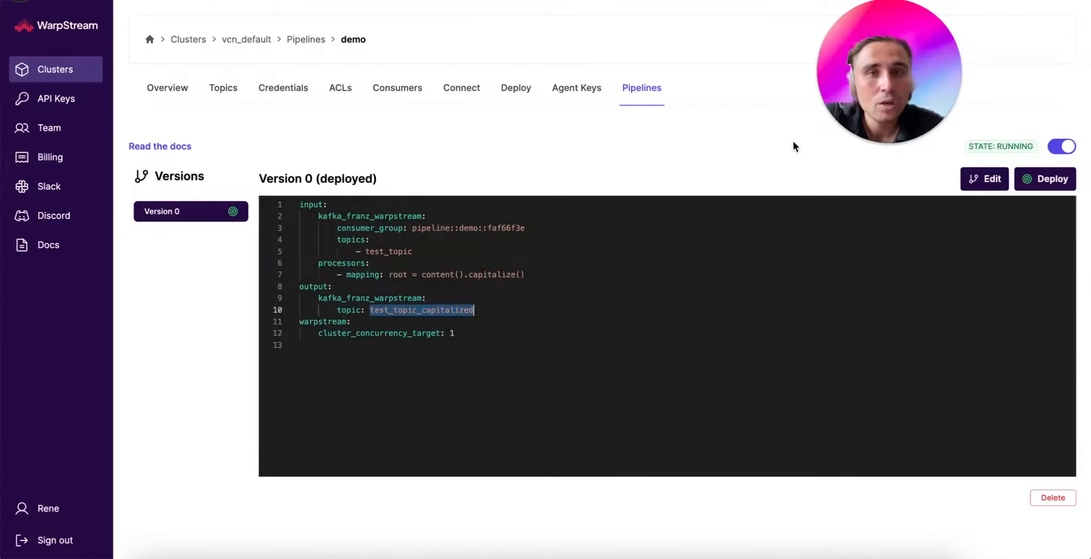
left_click(984, 178)
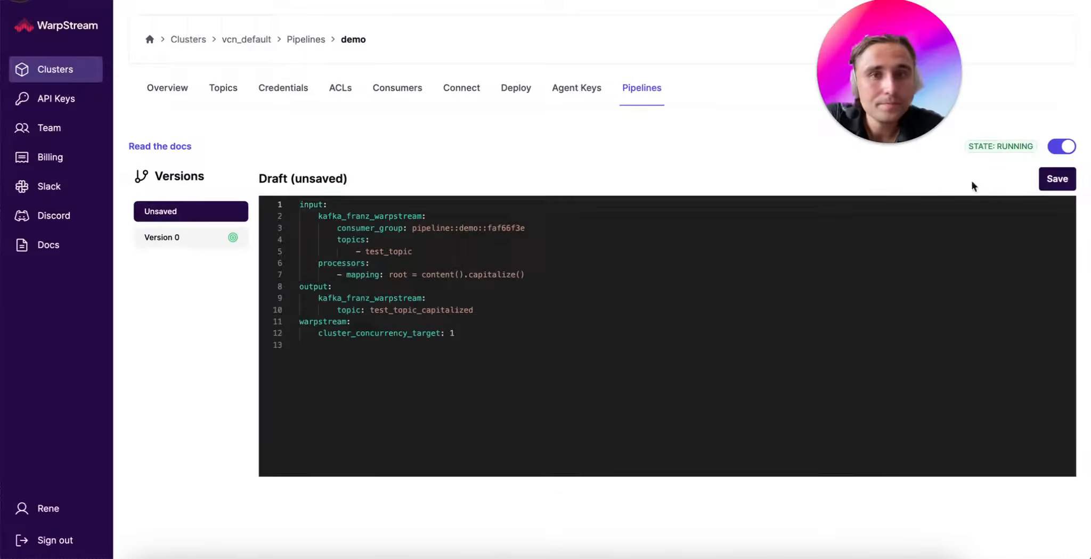
double_click(420, 310)
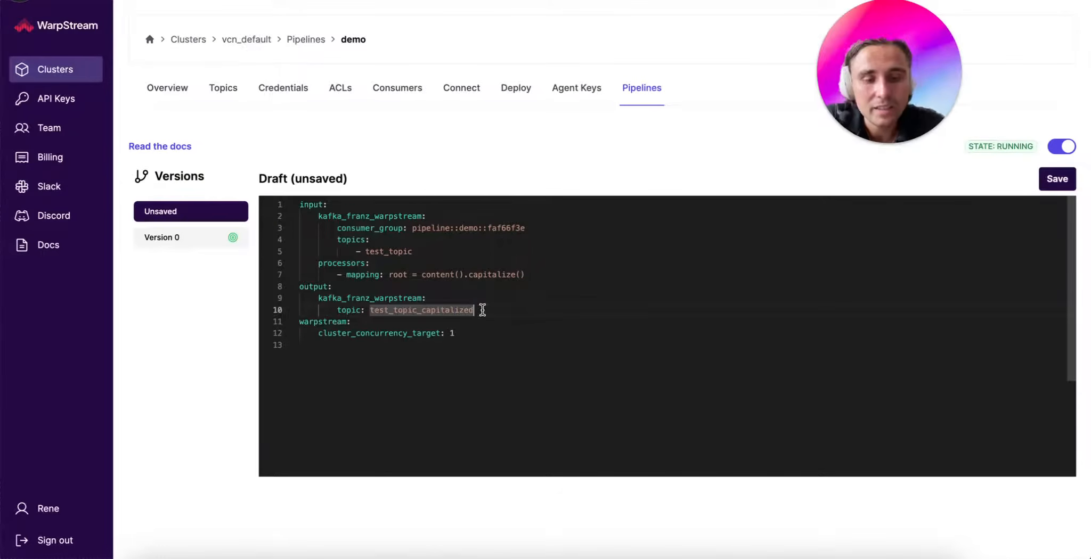
type("_fix")
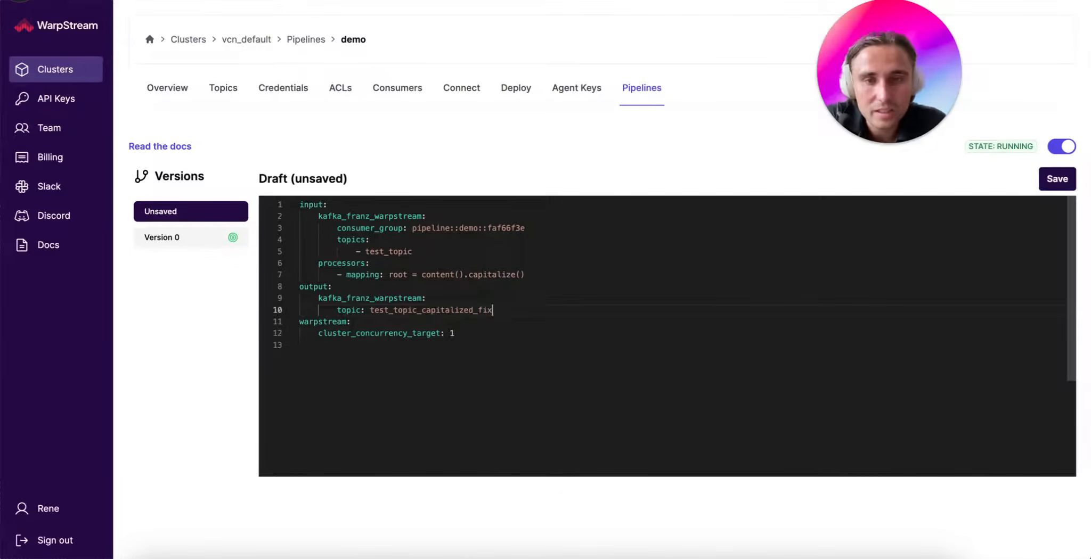
type("ed")
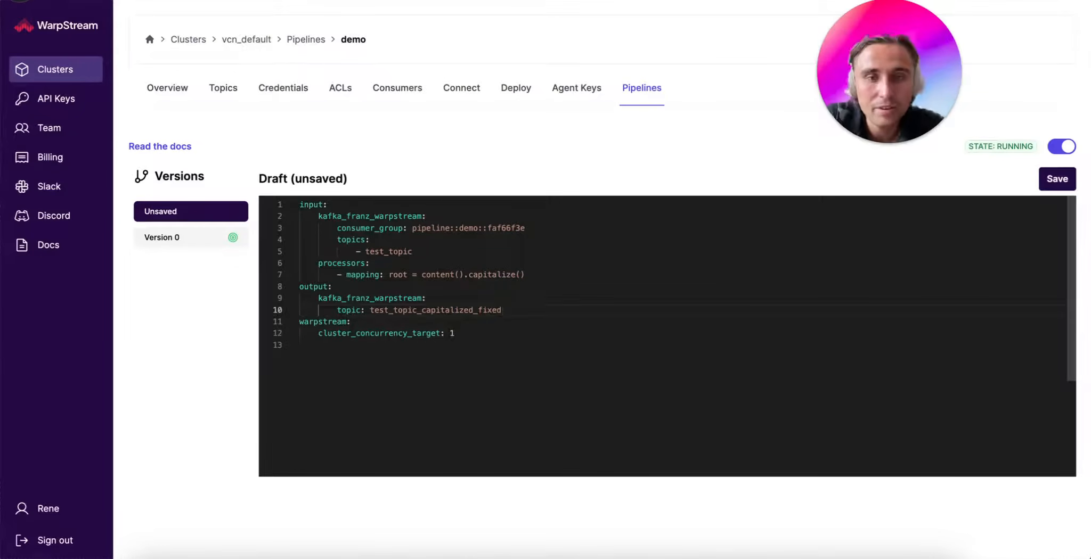
left_click(1057, 178)
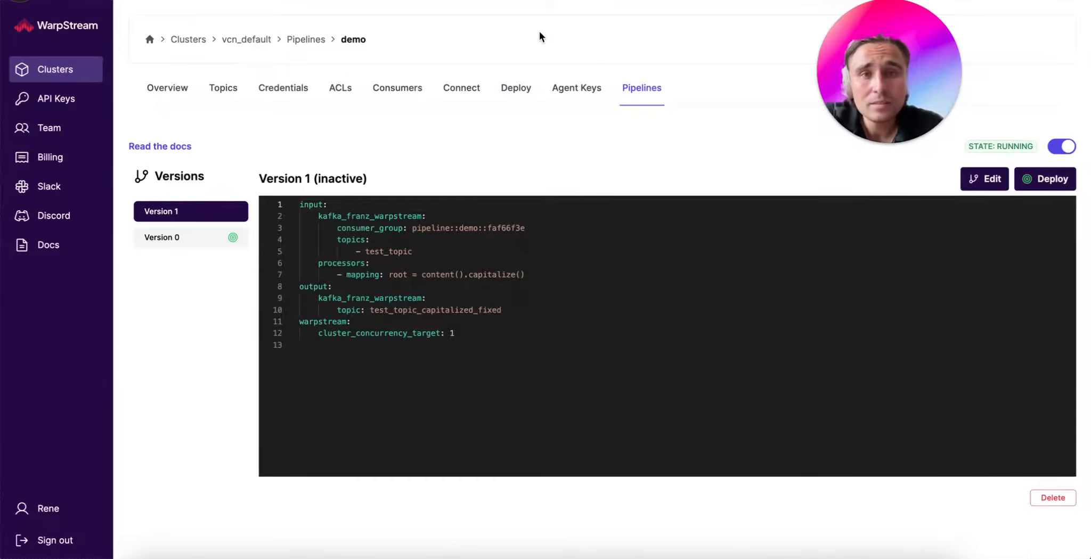
mouse_move(198, 247)
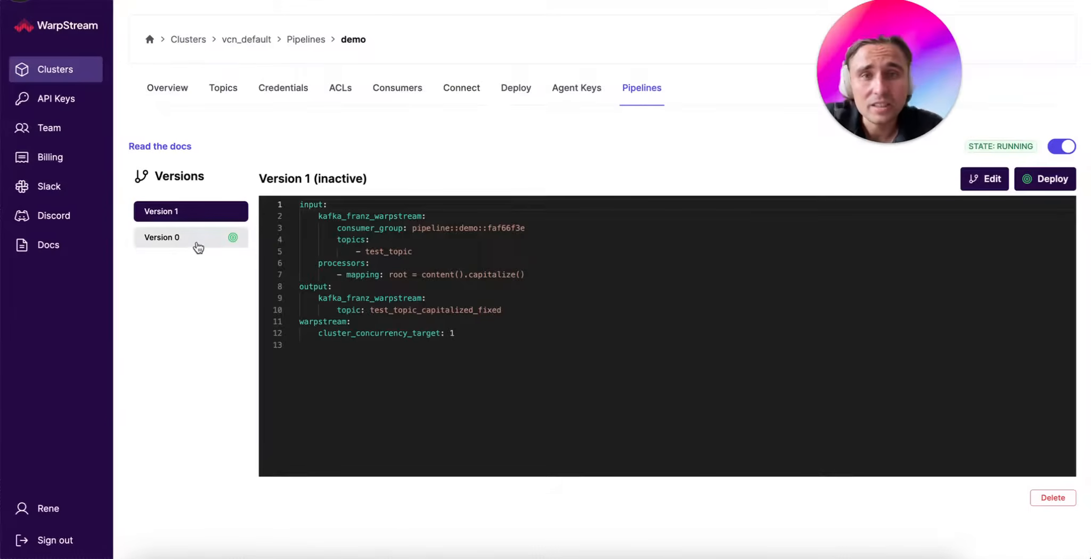
Deploy Version 1, then select Version 0 and redeploy it as a rollback
left_click(190, 238)
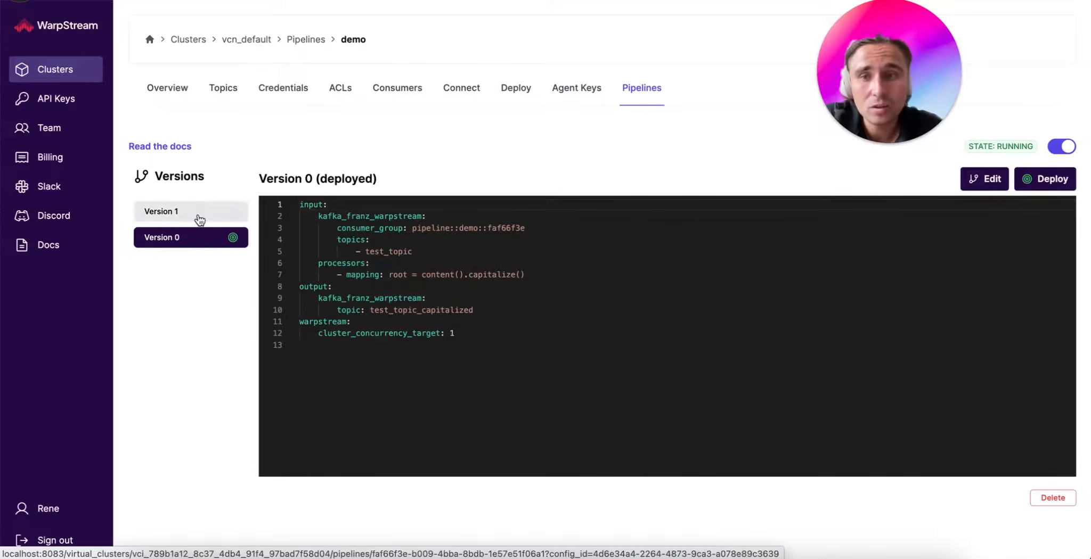
left_click(190, 211)
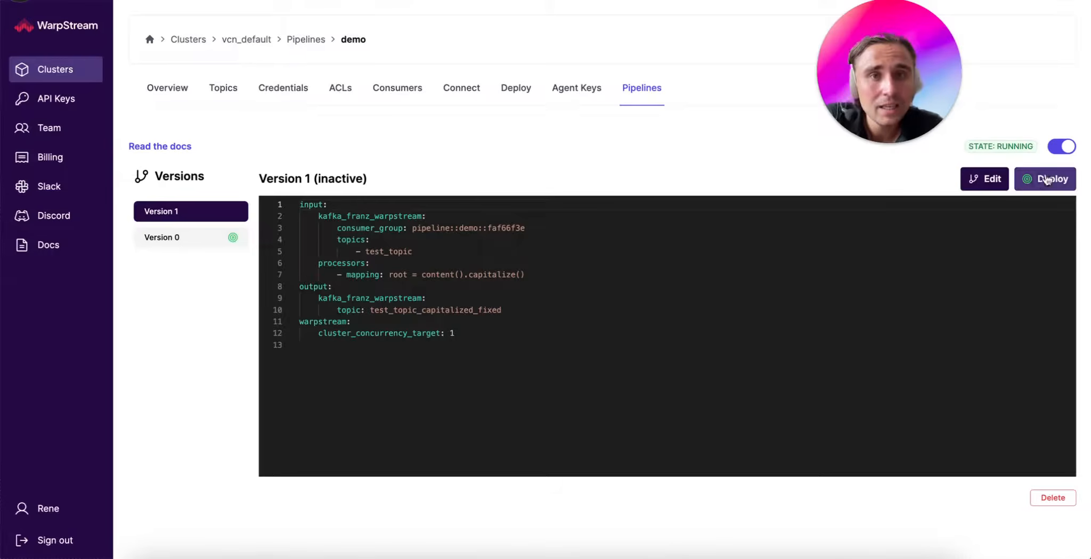
left_click(1049, 179)
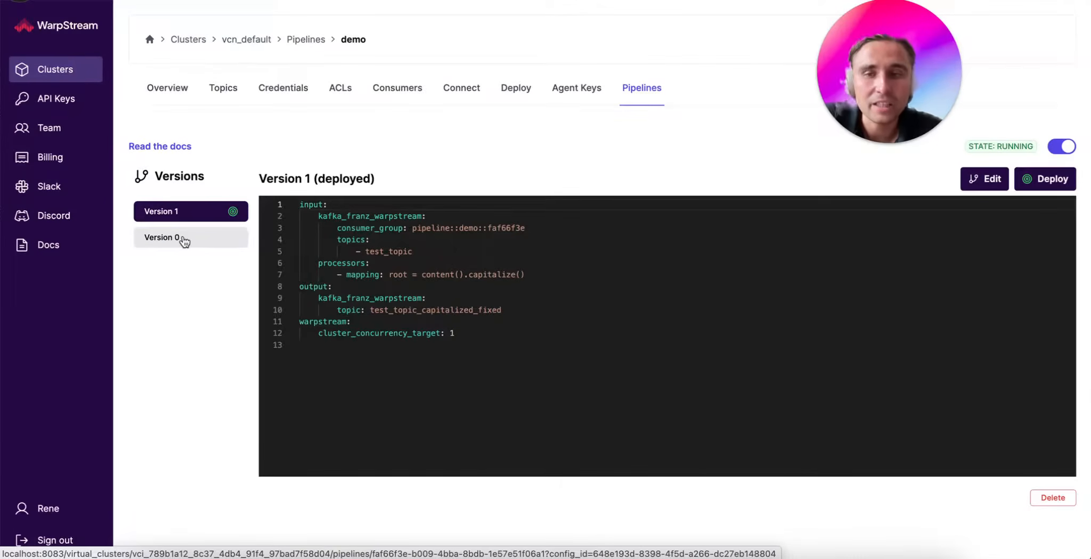
left_click(163, 238)
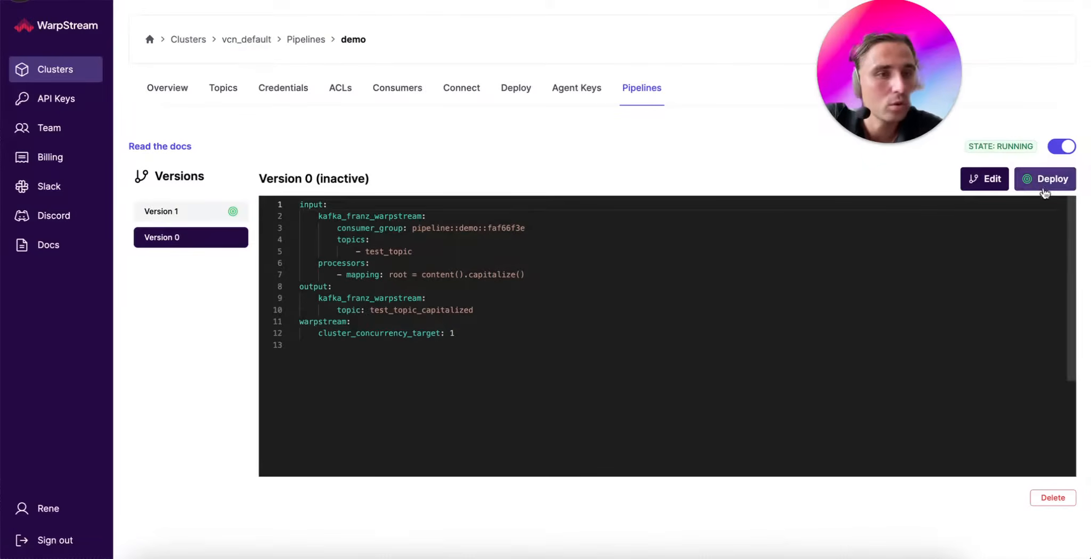
left_click(1044, 178)
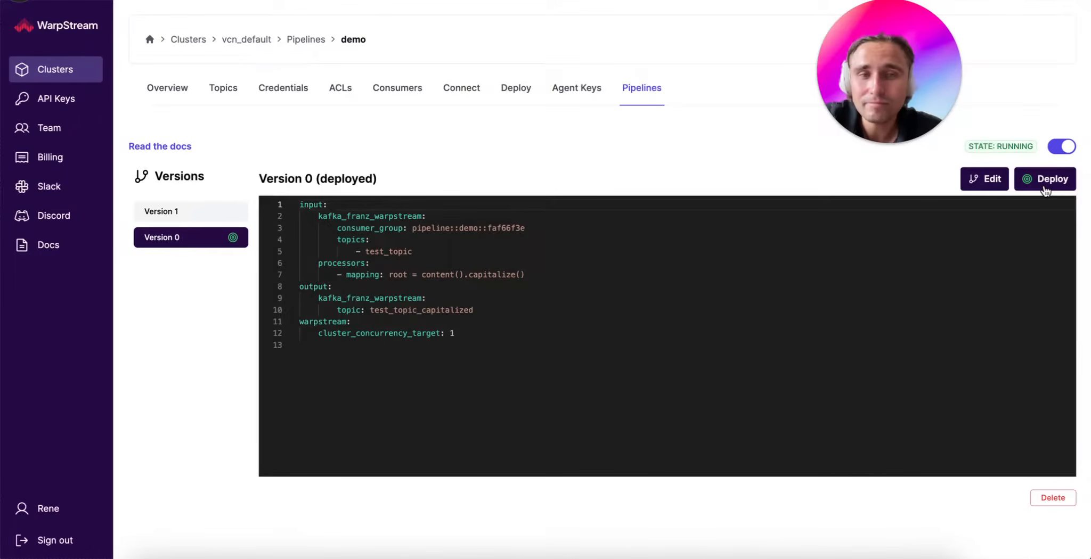
mouse_move(588, 19)
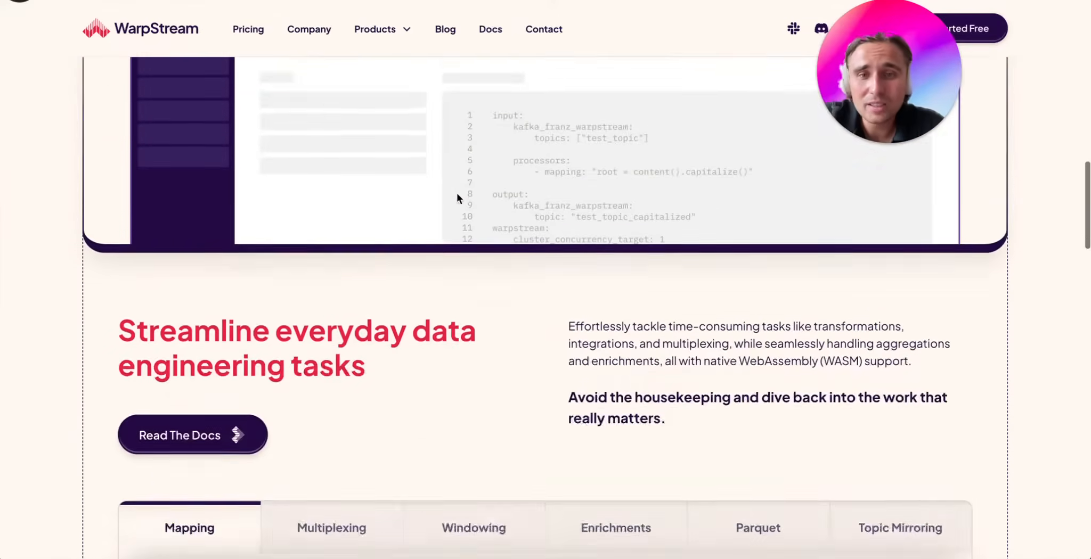
scroll("down", 3)
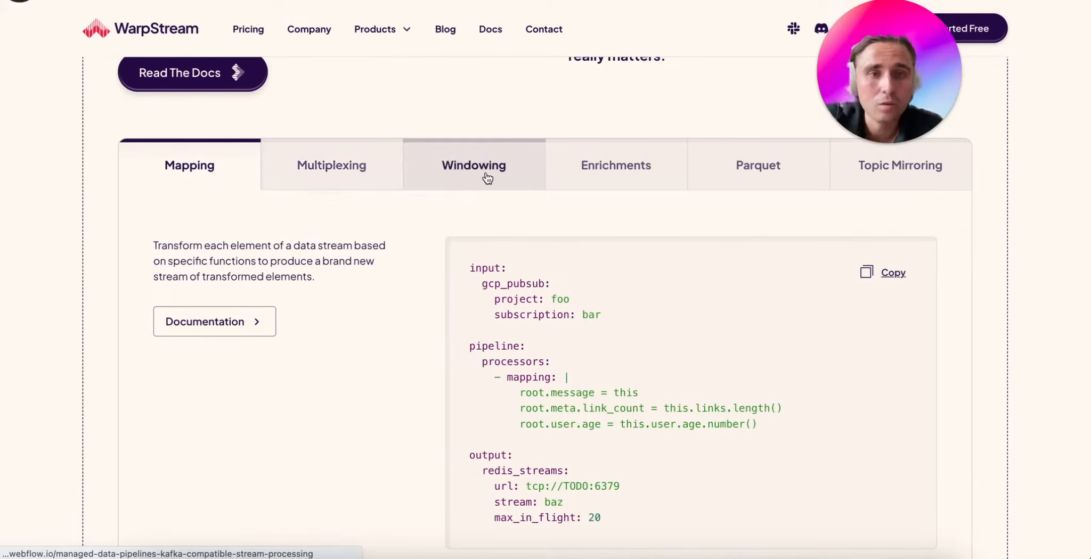
left_click(758, 165)
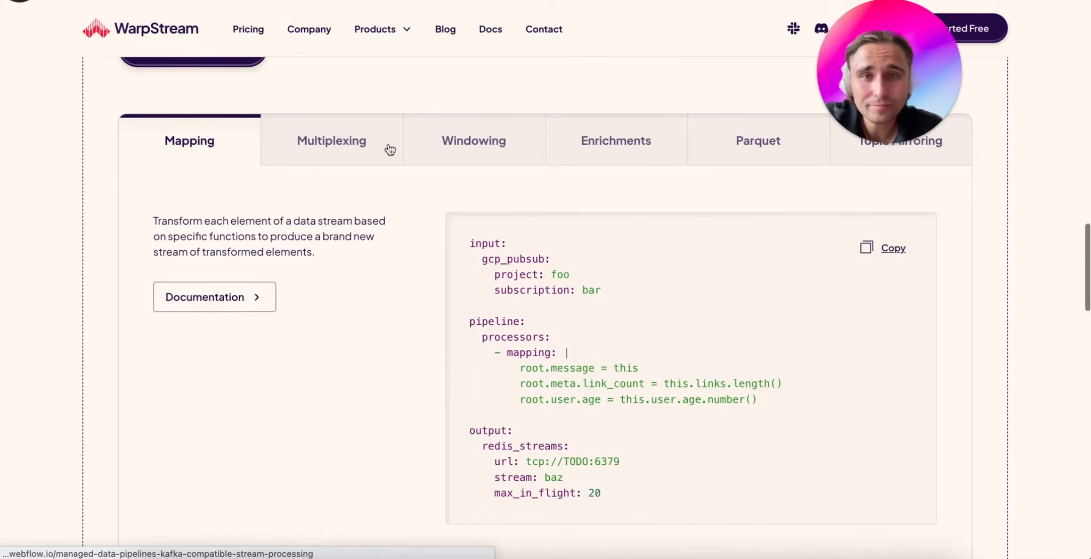
mouse_move(198, 331)
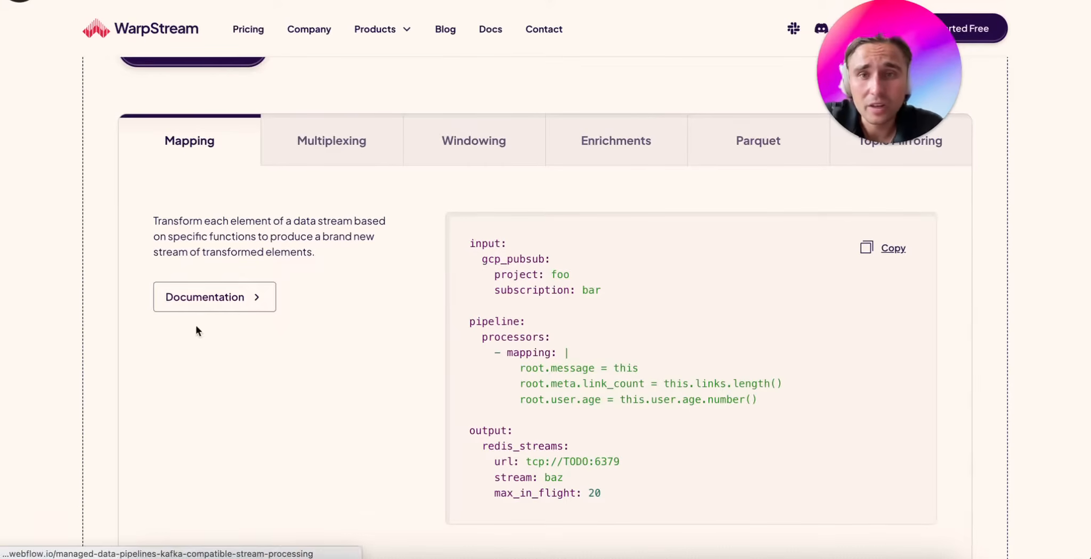
mouse_move(223, 301)
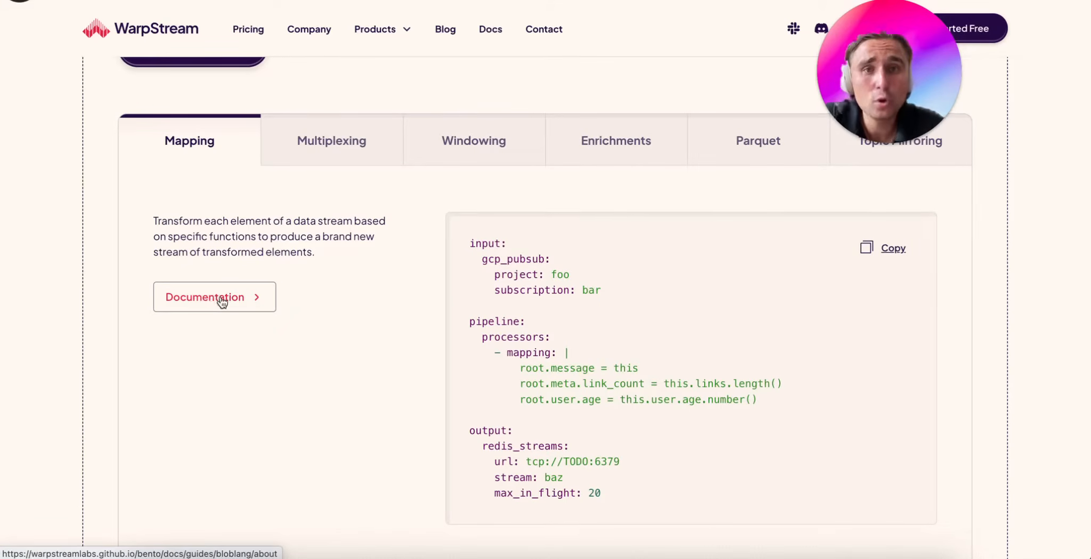
scroll("down", 3)
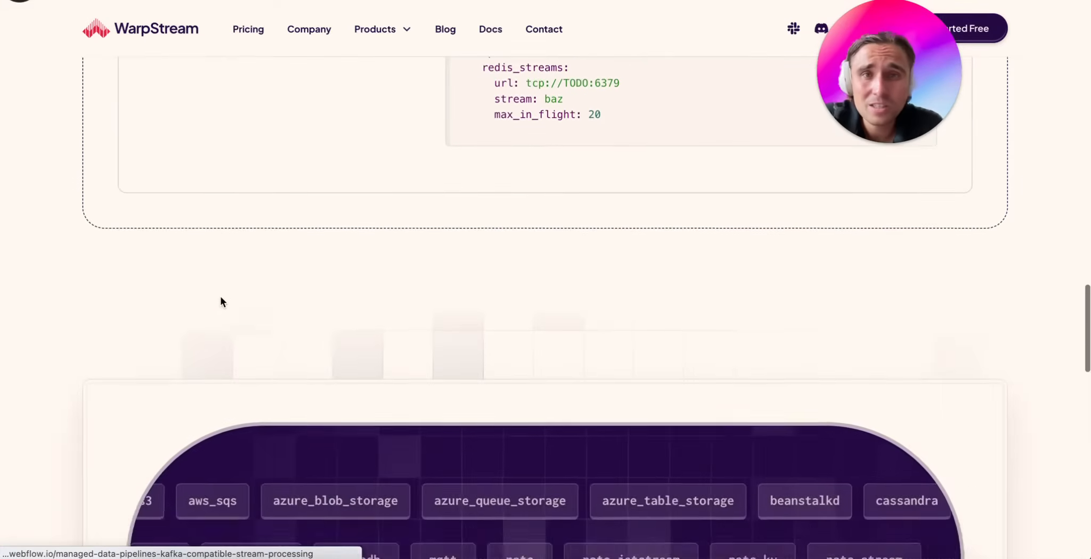
scroll("down", 3)
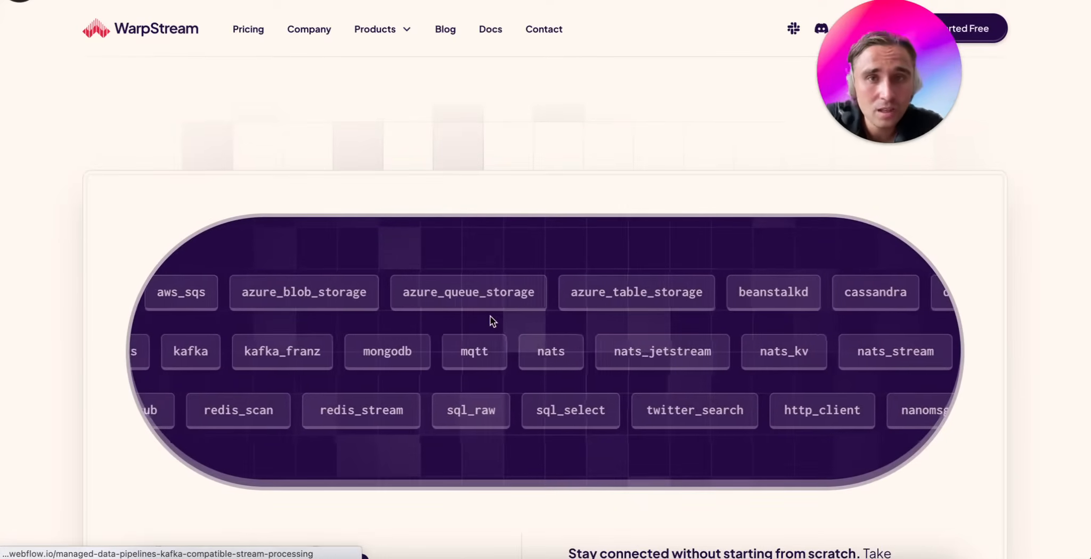